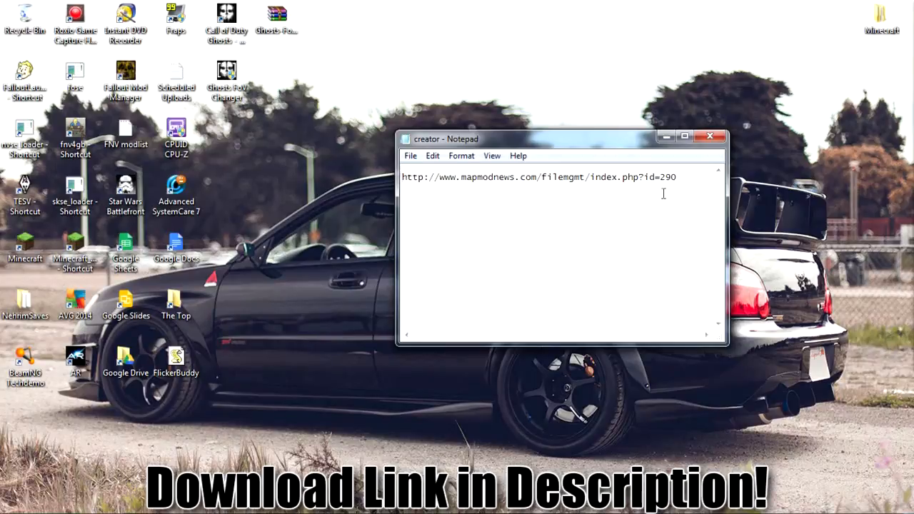
- Select the MapModNews download link line in creator.txt and copy it
{"action": "triple_click", "coordinate": [536, 177]}
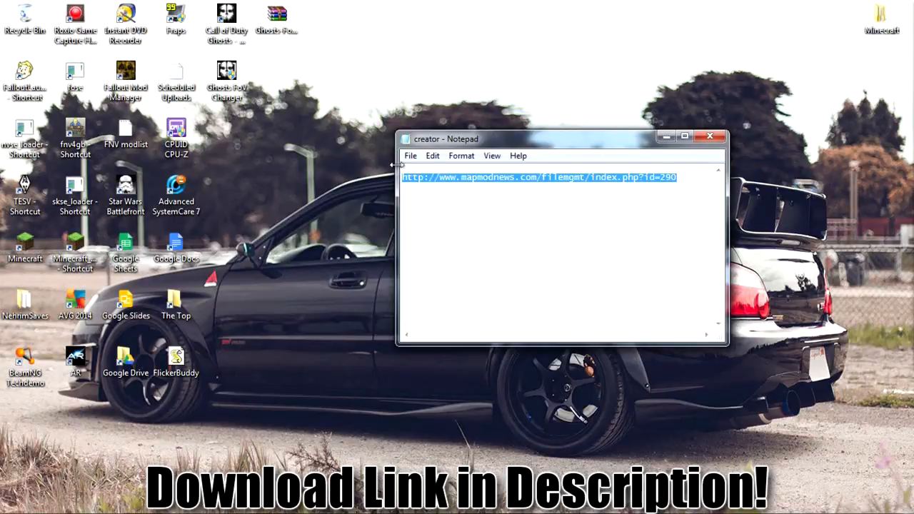
{"action": "right_click", "coordinate": [440, 193]}
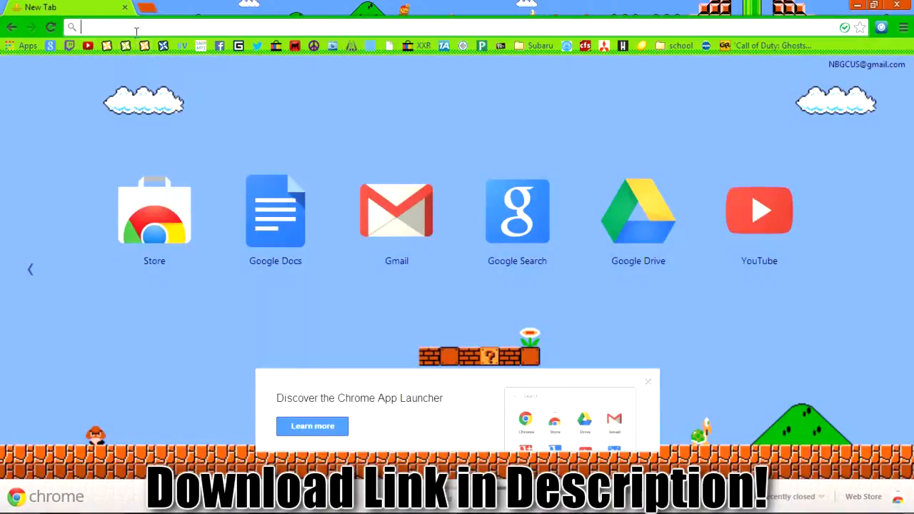
{"action": "type", "text": "http://www.mapmodnews.com/filemgmt/index.php?id=290"}
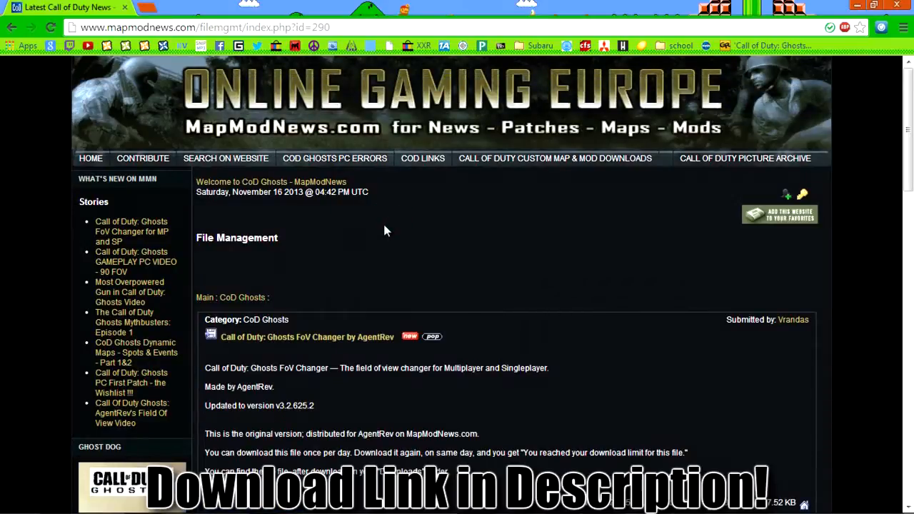
{"action": "mouse_move", "coordinate": [250, 347]}
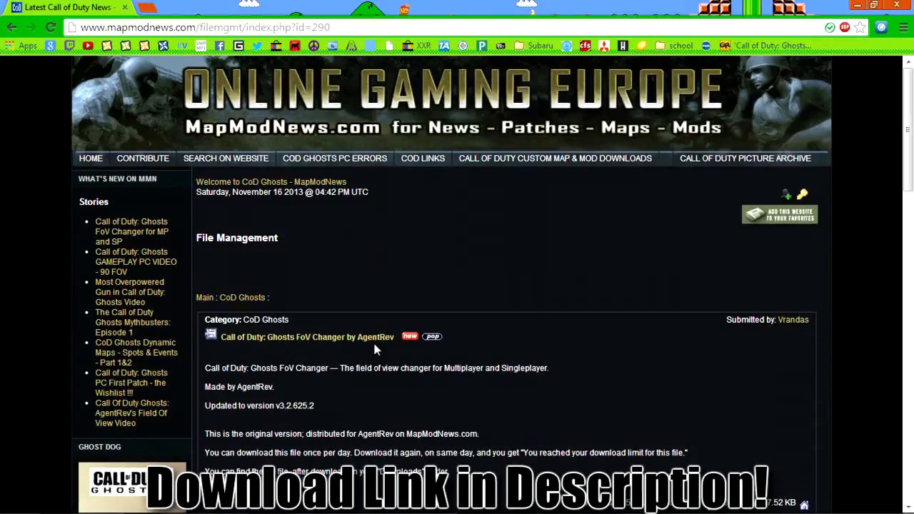
{"action": "mouse_move", "coordinate": [371, 422]}
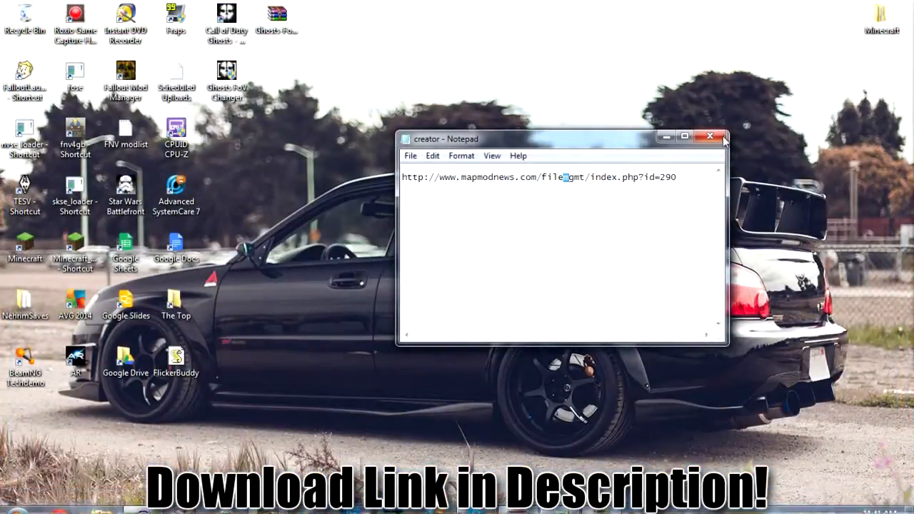
- Close Notepad and view Ghosts-FoV-Changer-v326251.zip in WinRAR with creator.txt selected
{"action": "left_click", "coordinate": [710, 137]}
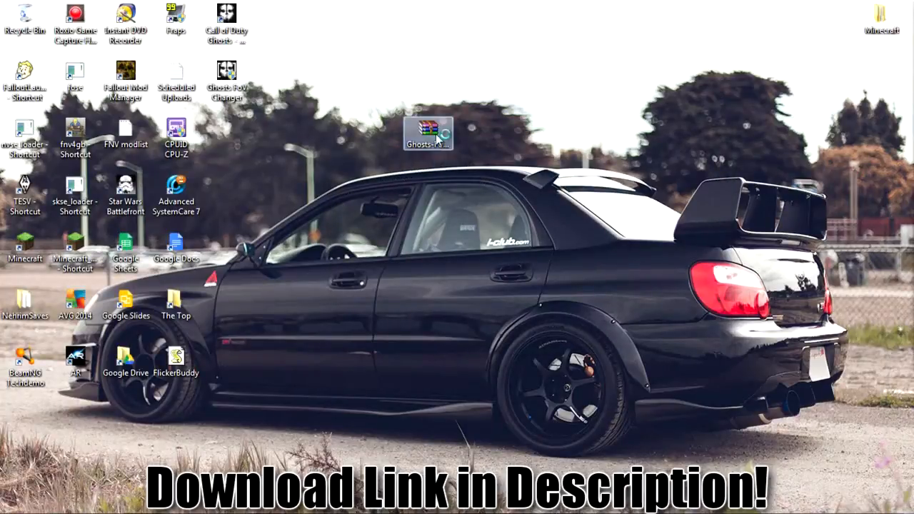
{"action": "double_click", "coordinate": [429, 133]}
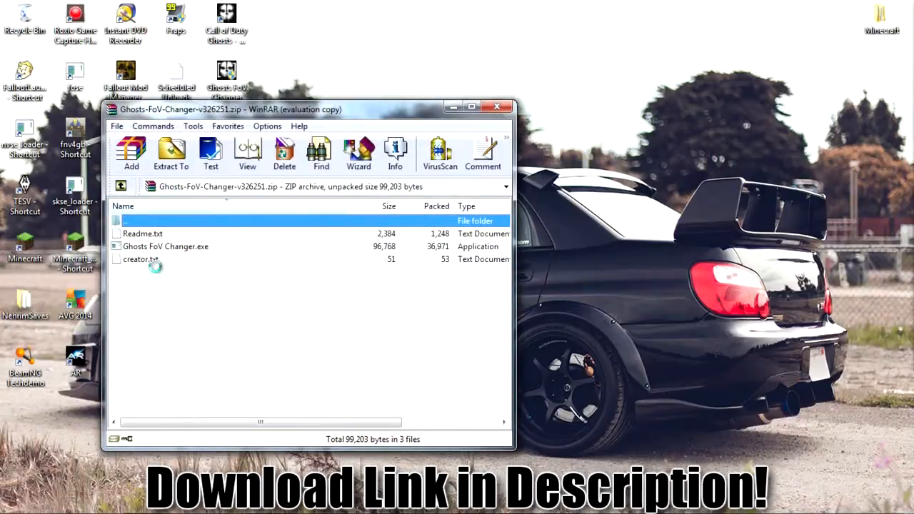
{"action": "left_click", "coordinate": [140, 260]}
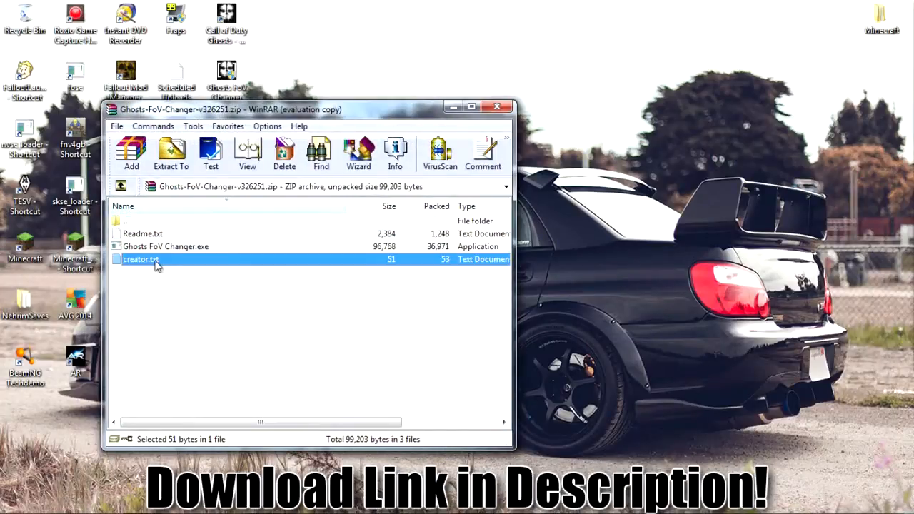
{"action": "mouse_move", "coordinate": [203, 265]}
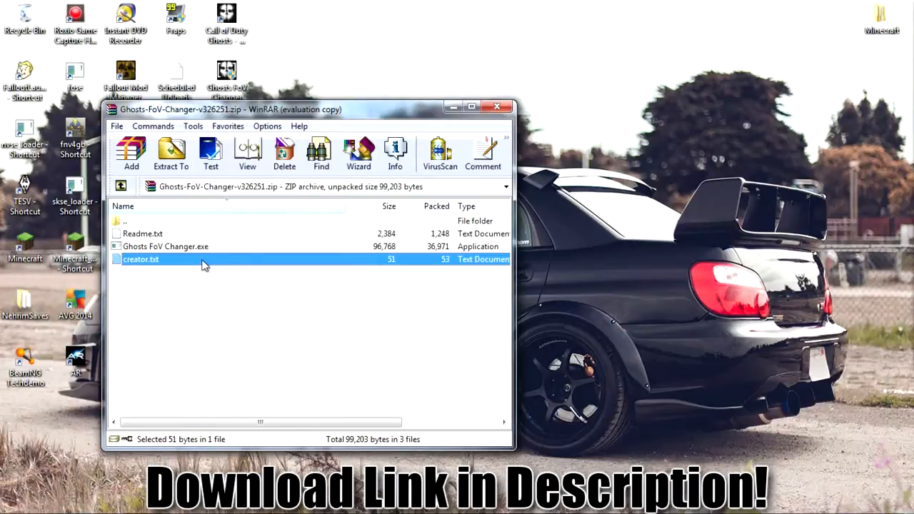
{"action": "mouse_move", "coordinate": [193, 270]}
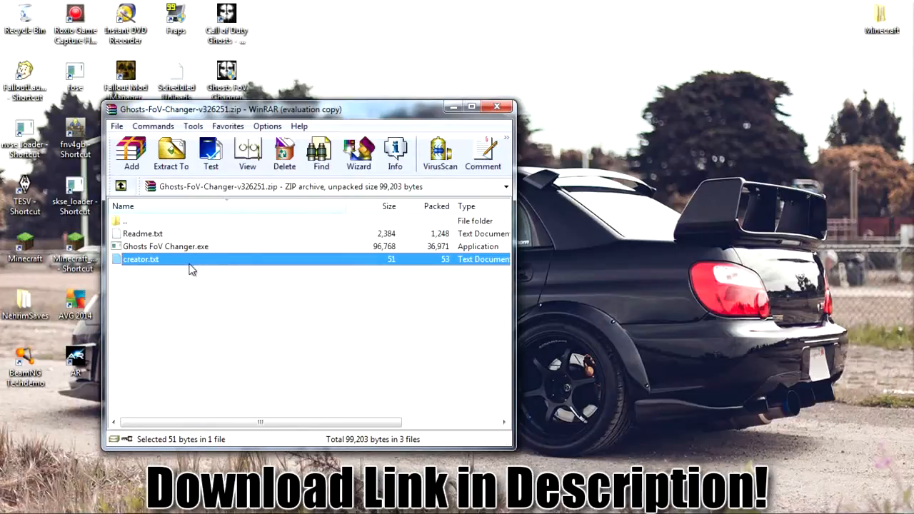
{"action": "mouse_move", "coordinate": [191, 264]}
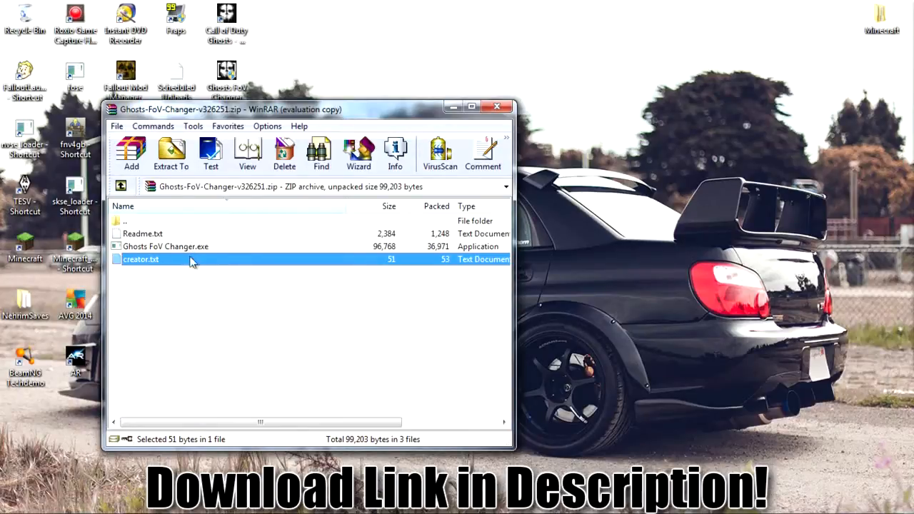
{"action": "double_click", "coordinate": [143, 234]}
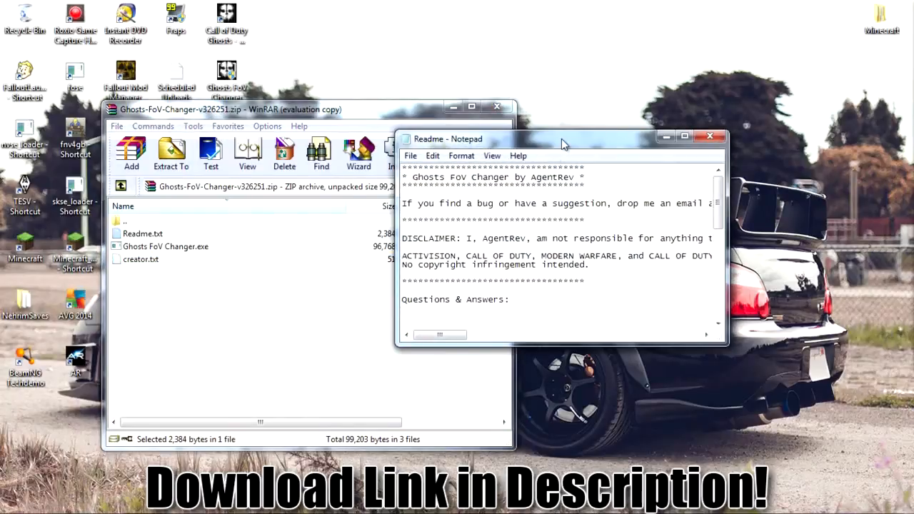
{"action": "left_click", "coordinate": [683, 137]}
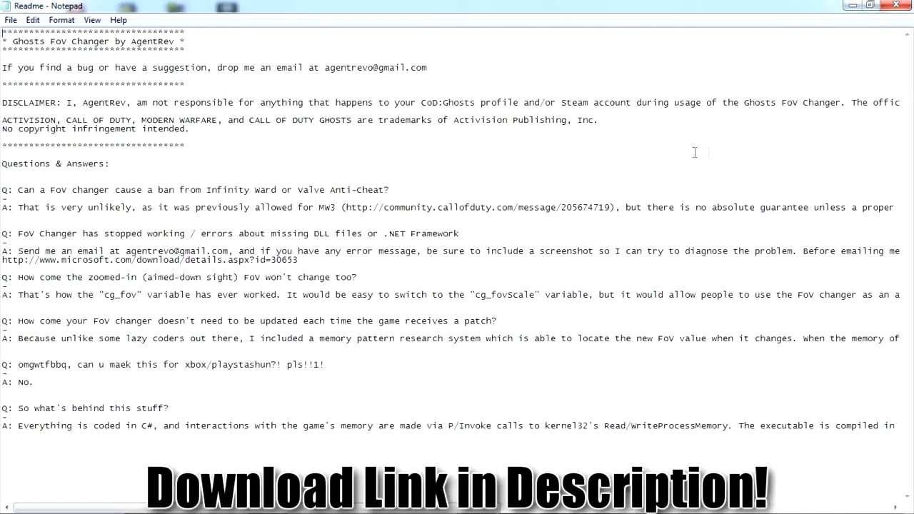
{"action": "mouse_move", "coordinate": [260, 214]}
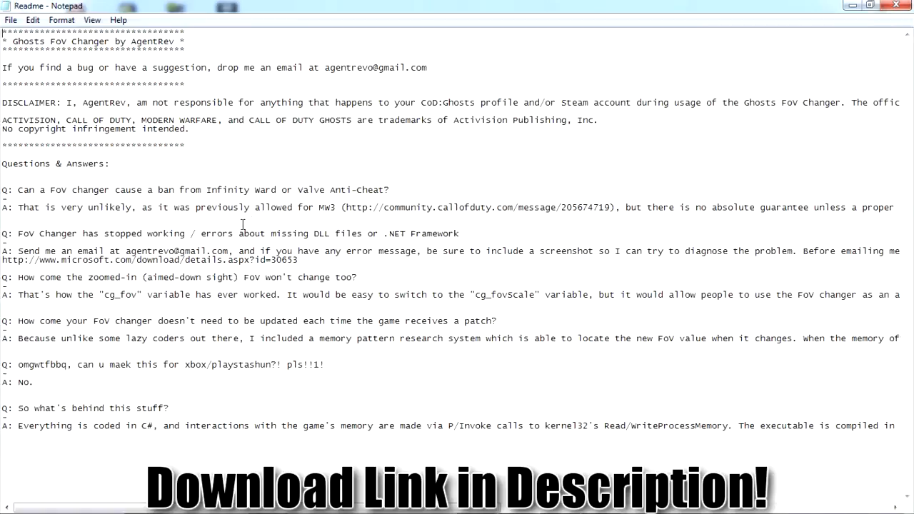
{"action": "mouse_move", "coordinate": [272, 209]}
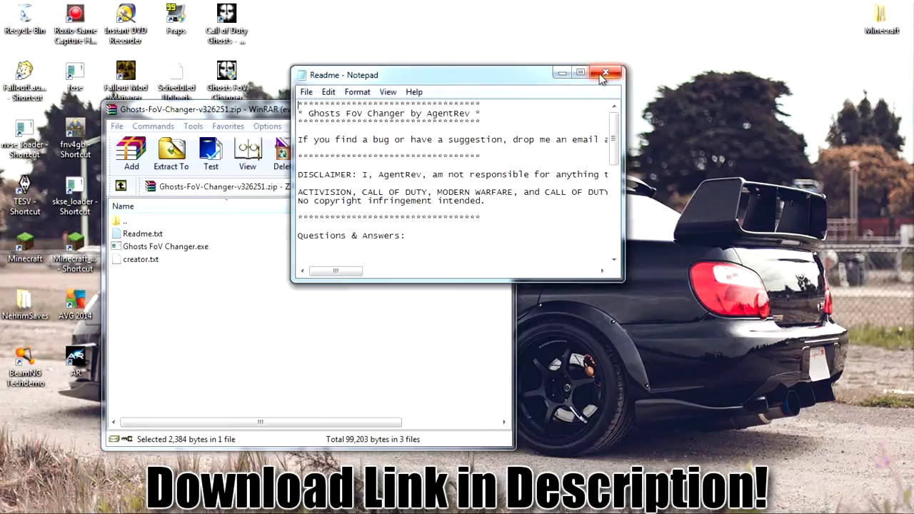
{"action": "left_click", "coordinate": [605, 74]}
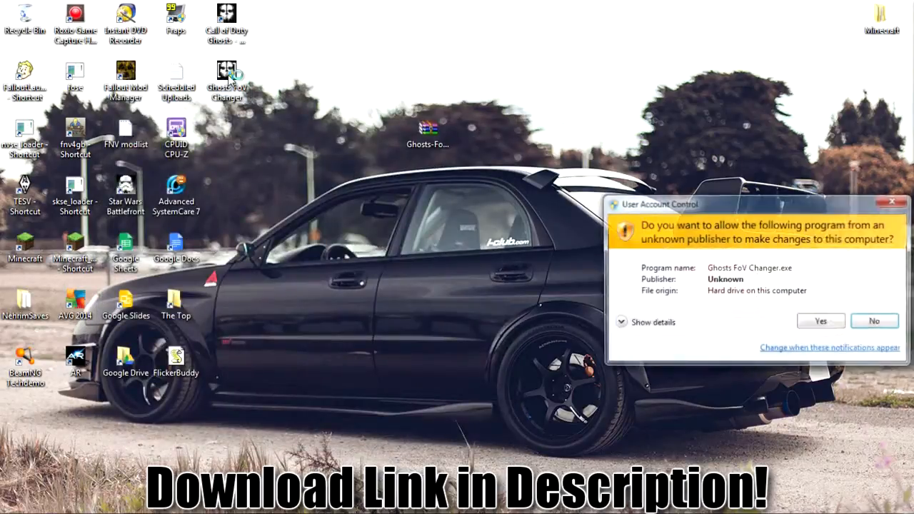
- Allow Ghosts FoV Changer to run and dismiss its 'Update available' notice
{"action": "left_click", "coordinate": [821, 320]}
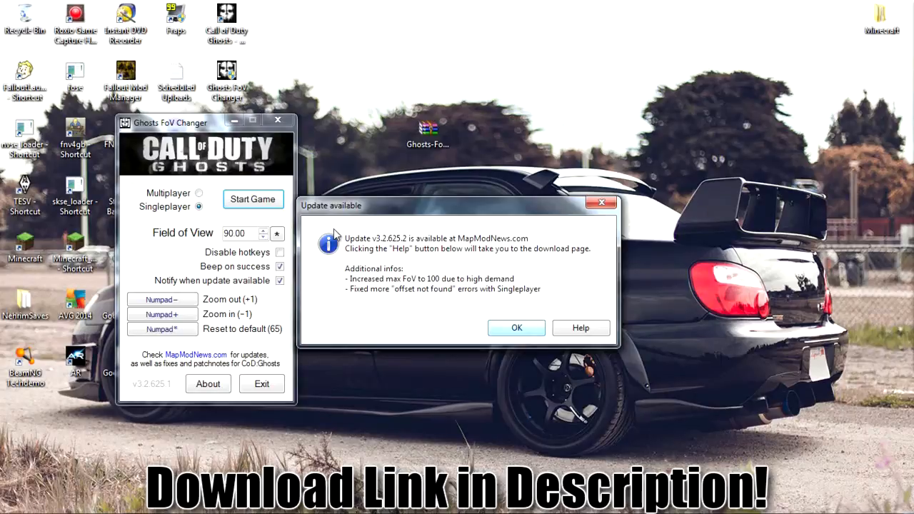
{"action": "left_click", "coordinate": [517, 327]}
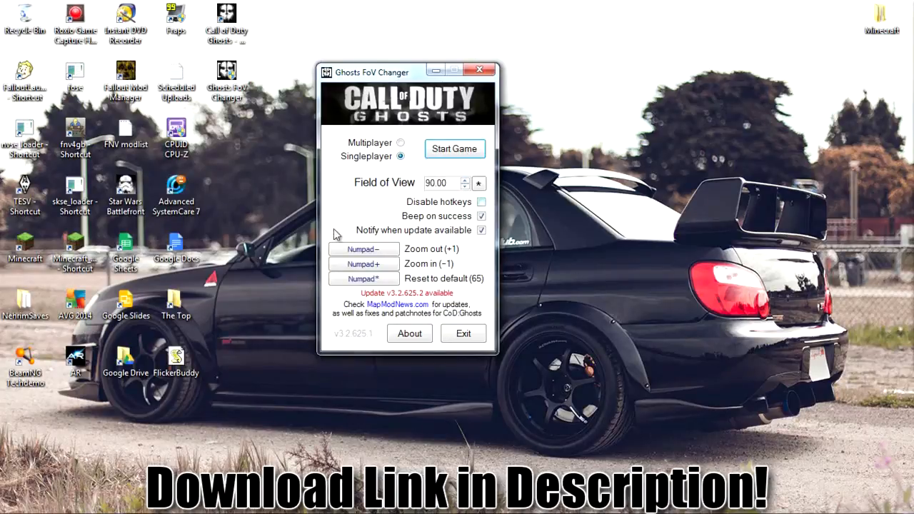
- Keep hotkeys enabled and rebind zoom out, zoom in and reset to PageUp, PageDown and Home for Multiplayer
{"action": "left_click", "coordinate": [481, 201]}
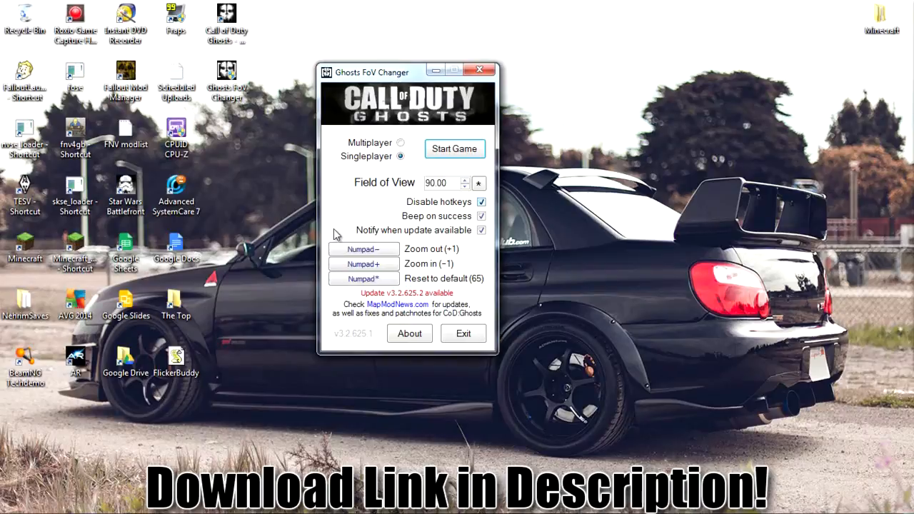
{"action": "left_click", "coordinate": [482, 202]}
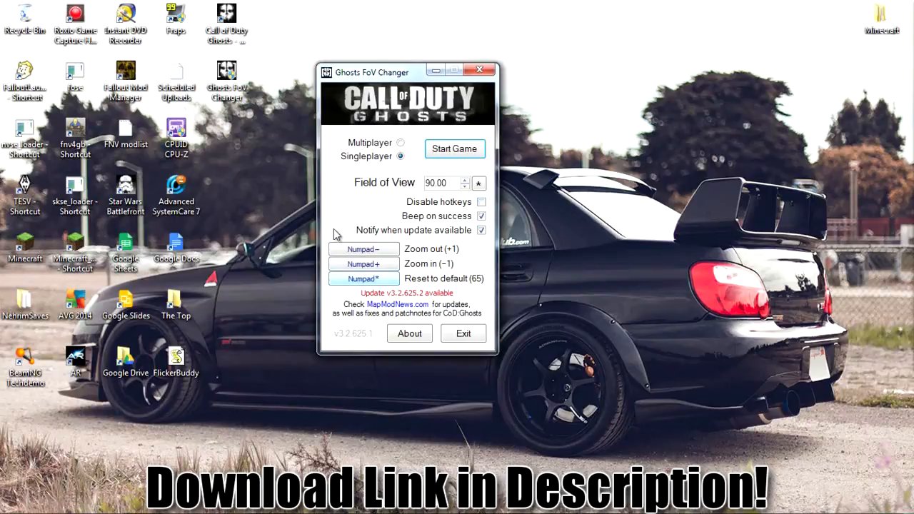
{"action": "left_click", "coordinate": [363, 249]}
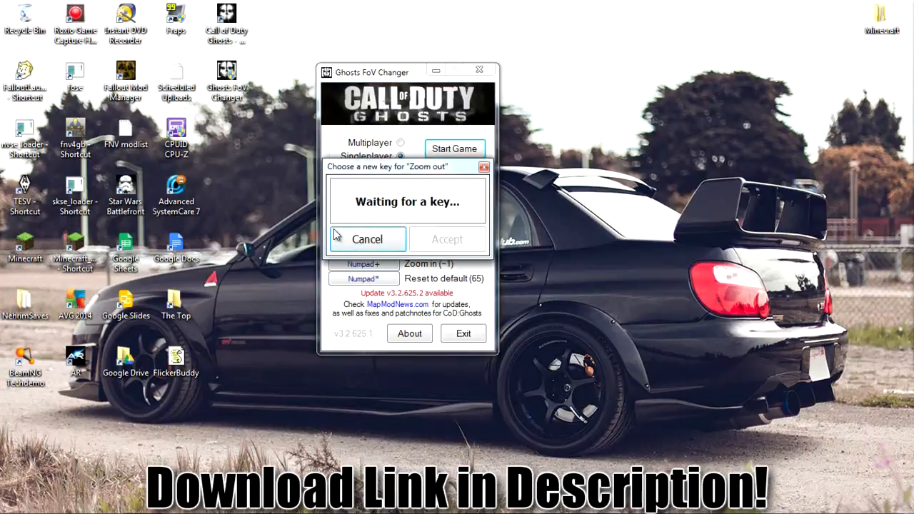
{"action": "left_click", "coordinate": [366, 240]}
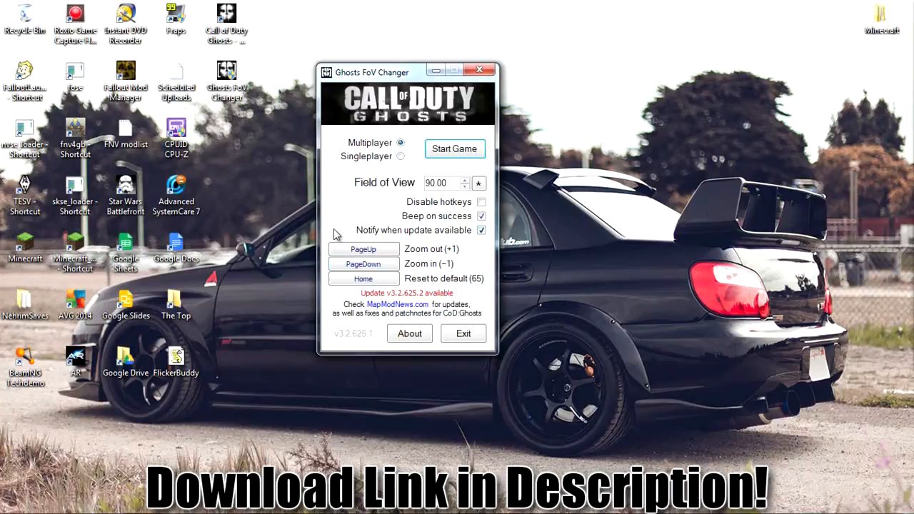
{"action": "left_click", "coordinate": [482, 216]}
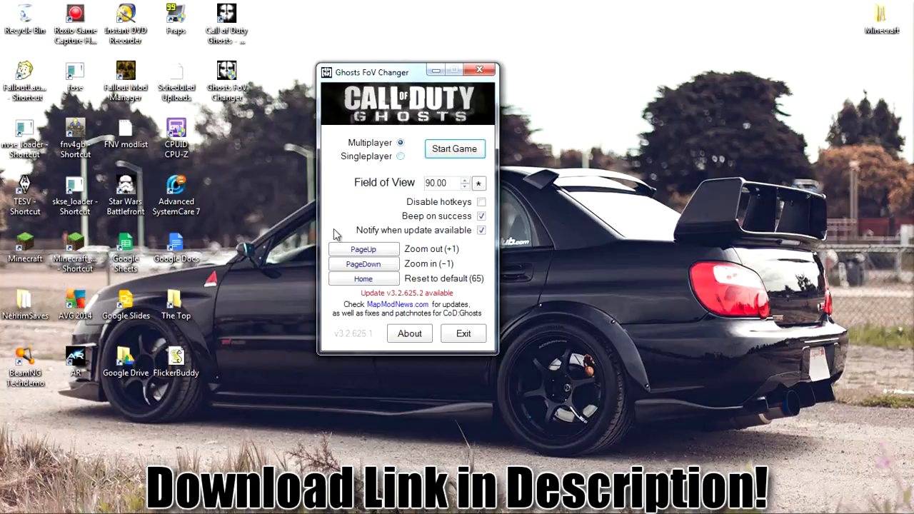
- Compare Singleplayer and Multiplayer hotkeys, leave Multiplayer selected, and start Call of Duty: Ghosts
{"action": "left_click", "coordinate": [400, 156]}
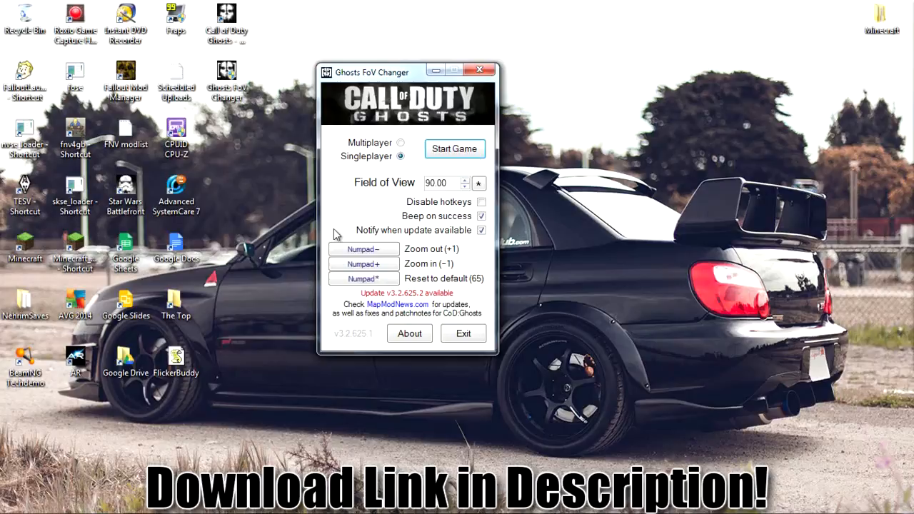
{"action": "left_click", "coordinate": [400, 143]}
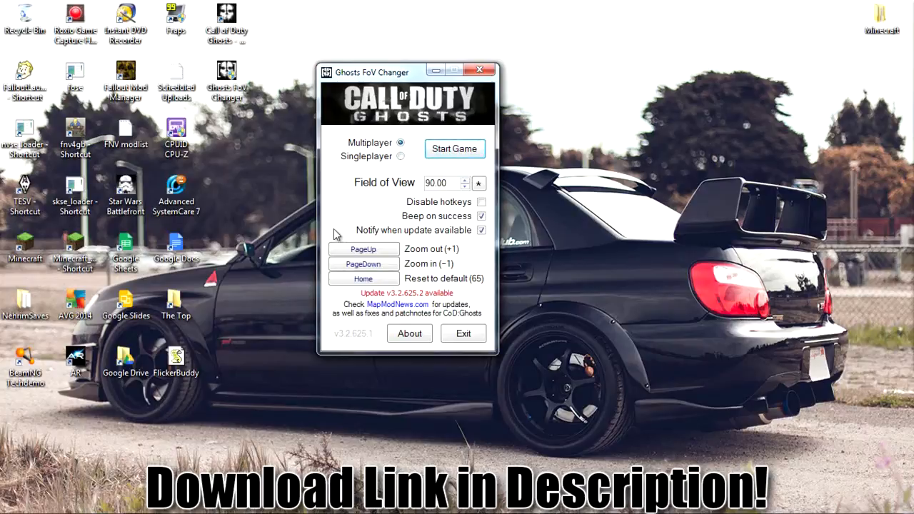
{"action": "left_click", "coordinate": [400, 156]}
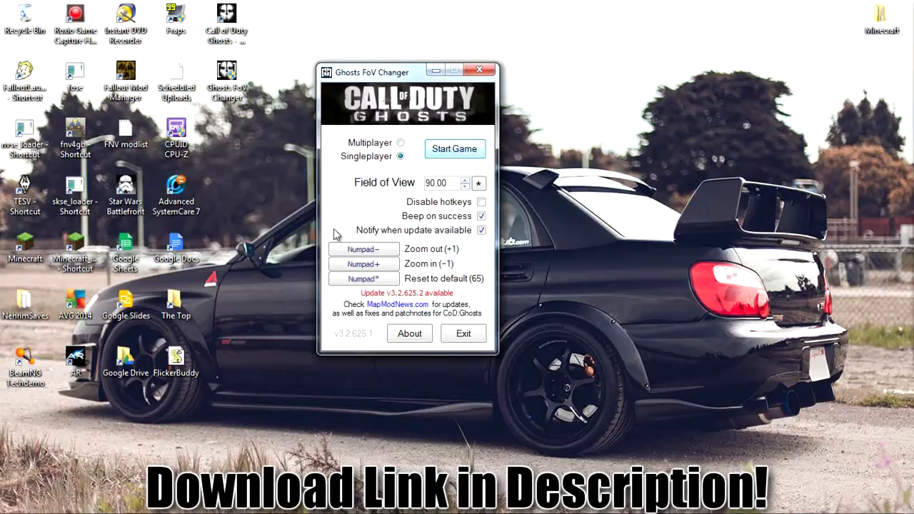
{"action": "left_click", "coordinate": [400, 143]}
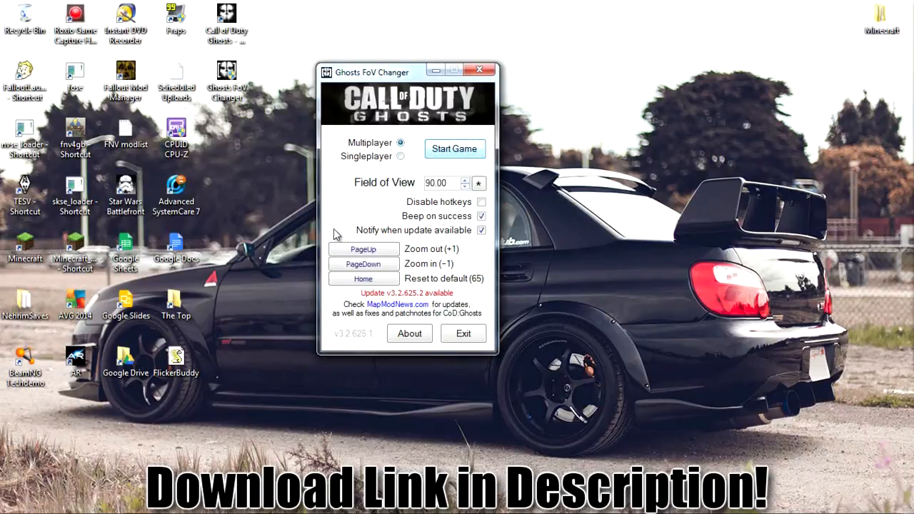
{"action": "left_click", "coordinate": [454, 148]}
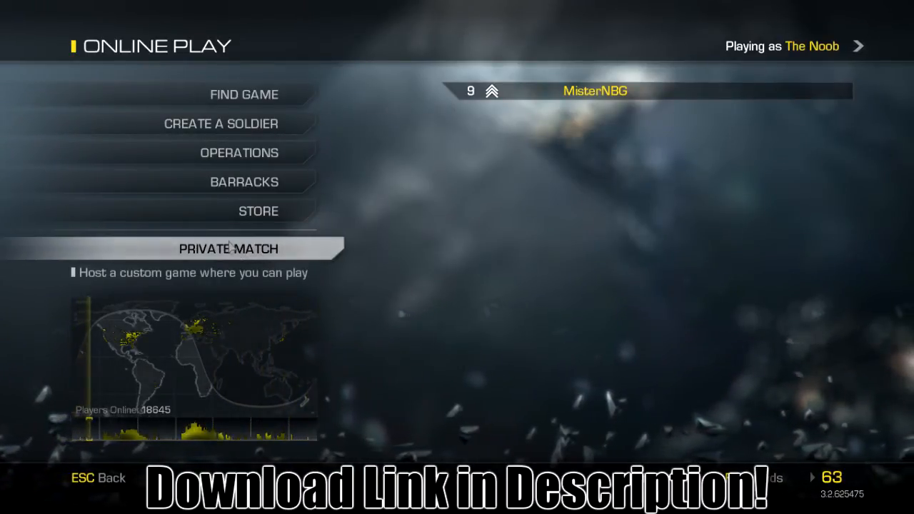
{"action": "mouse_move", "coordinate": [220, 123]}
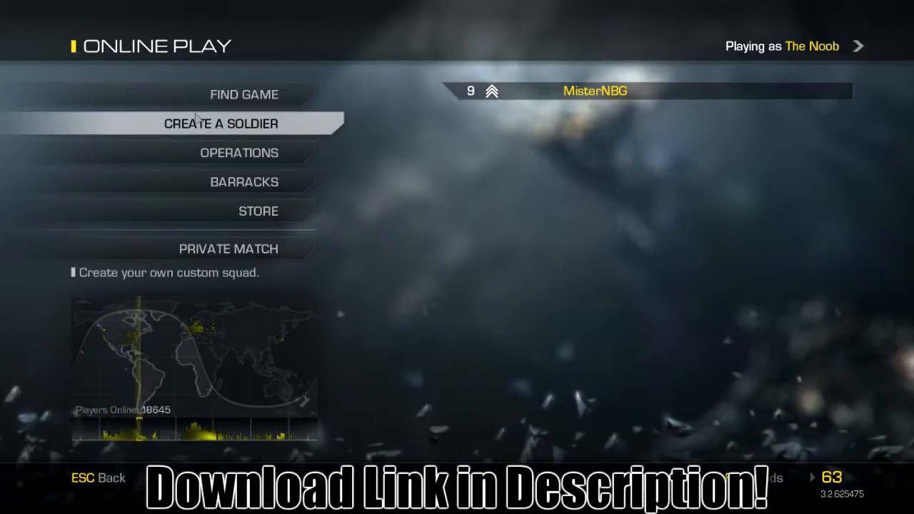
- Find a game in the Standard playlist and choose a loadout on the Change Loadout screen
{"action": "left_click", "coordinate": [243, 94]}
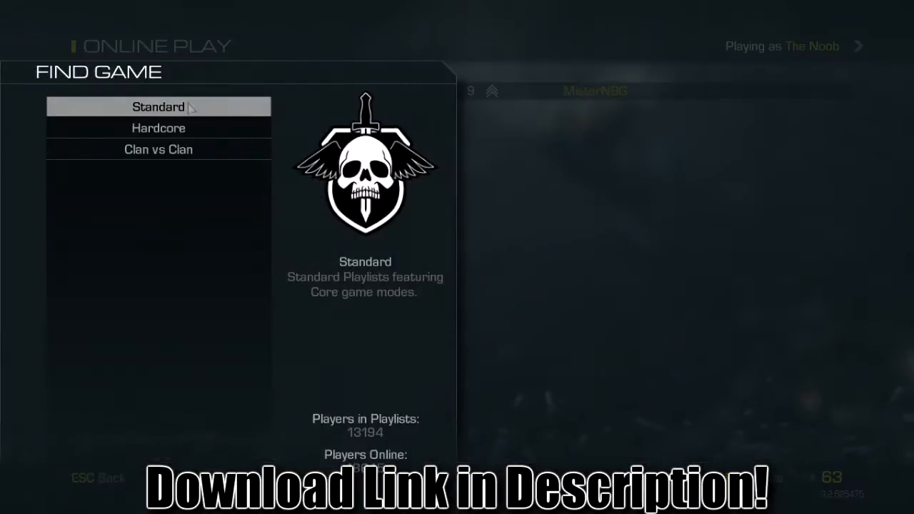
{"action": "left_click", "coordinate": [158, 105]}
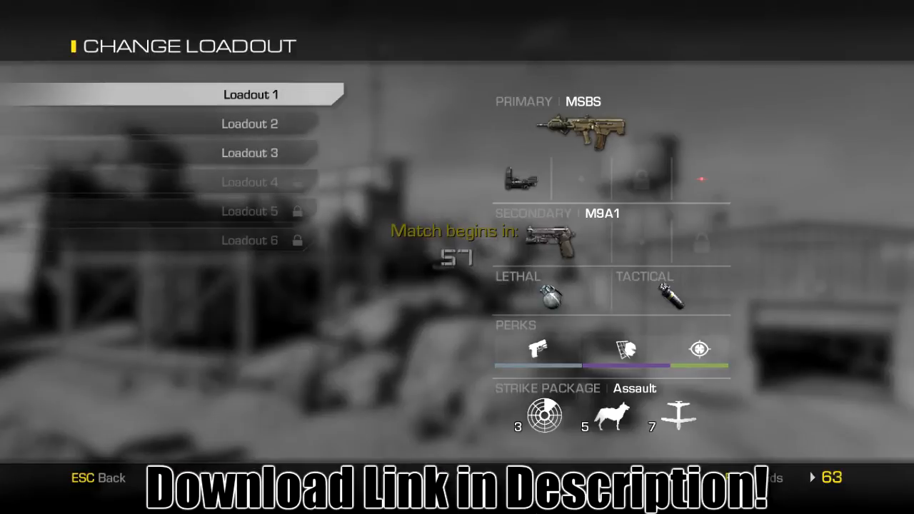
{"action": "left_click", "coordinate": [248, 152]}
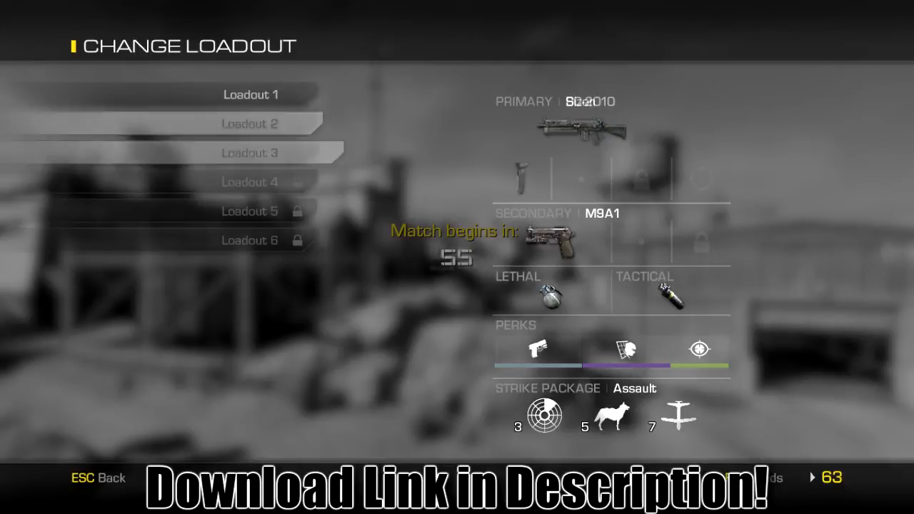